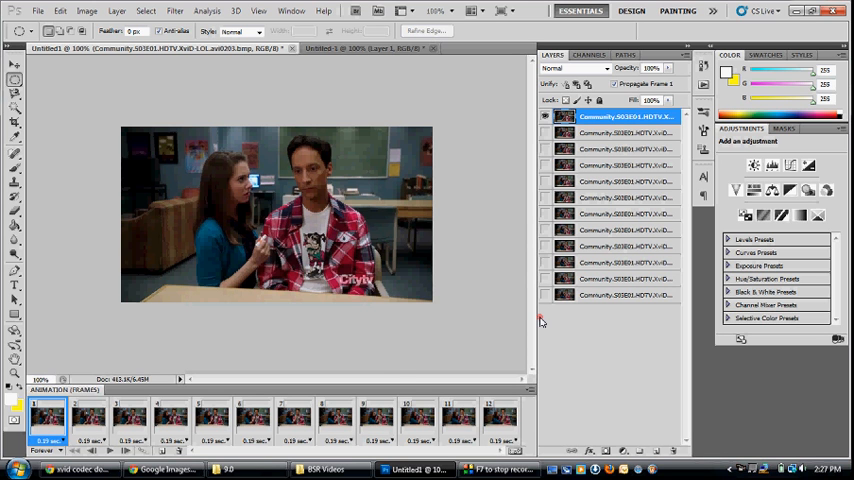
{"action": "mouse_move", "coordinate": [504, 171]}
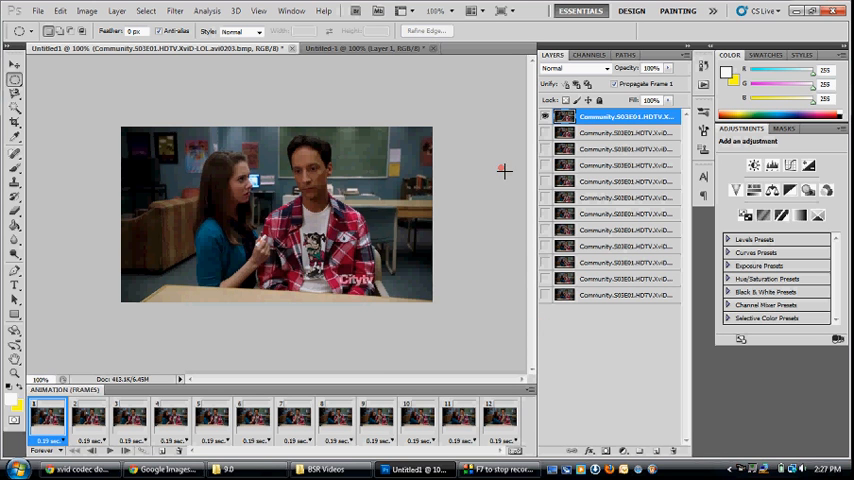
{"action": "mouse_move", "coordinate": [510, 160]}
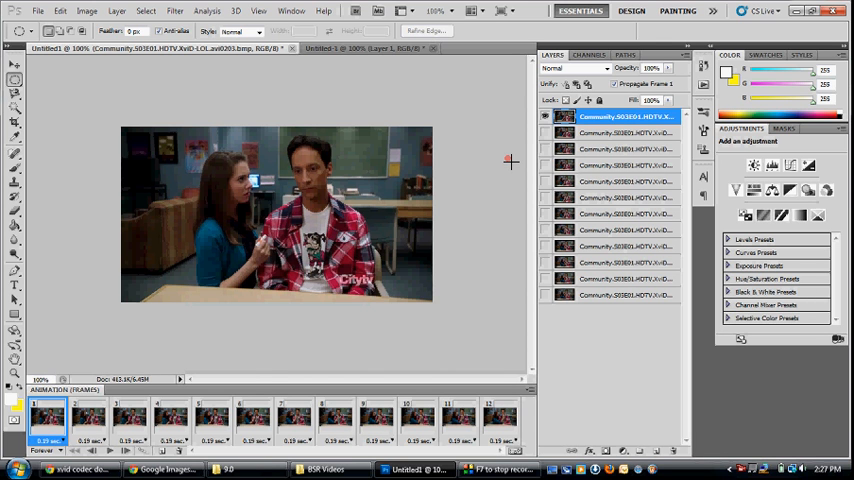
{"action": "mouse_move", "coordinate": [388, 49]}
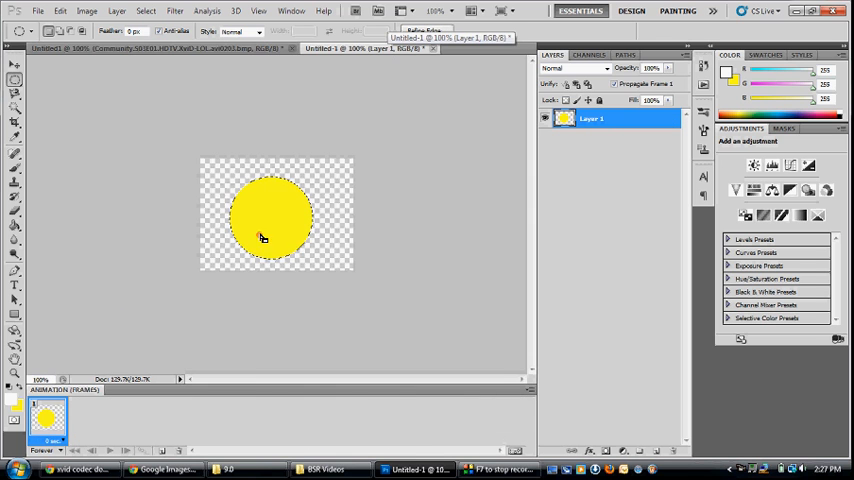
{"action": "mouse_move", "coordinate": [254, 231]}
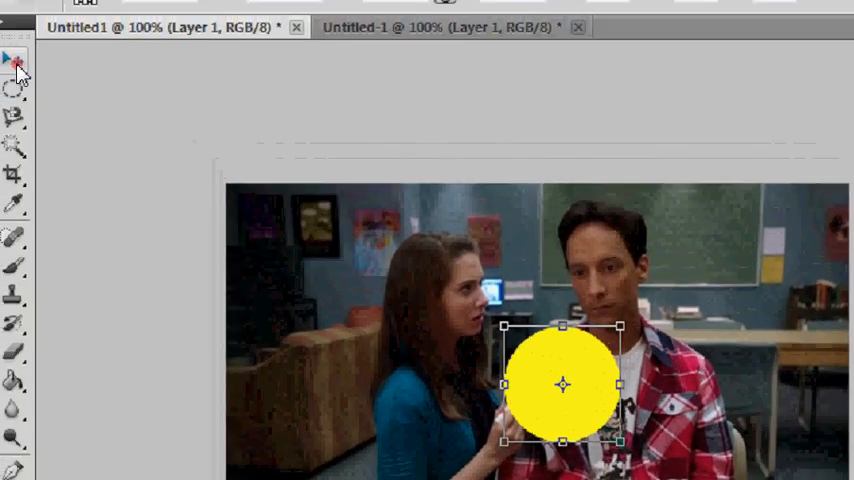
Position the pasted yellow circle layer over the woman's hand with the Move tool.
{"action": "left_click", "coordinate": [14, 57]}
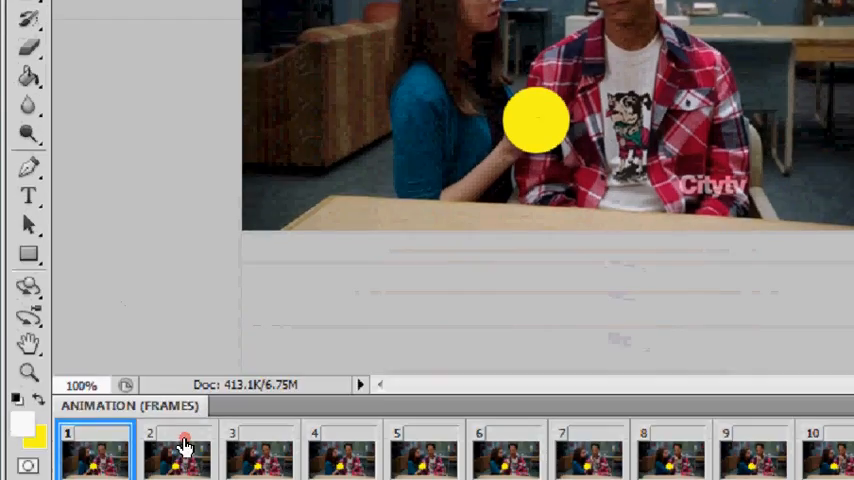
Reposition the circle onto the woman's hand in frames 2 and 4, then move on to frame 9.
{"action": "left_click", "coordinate": [178, 455]}
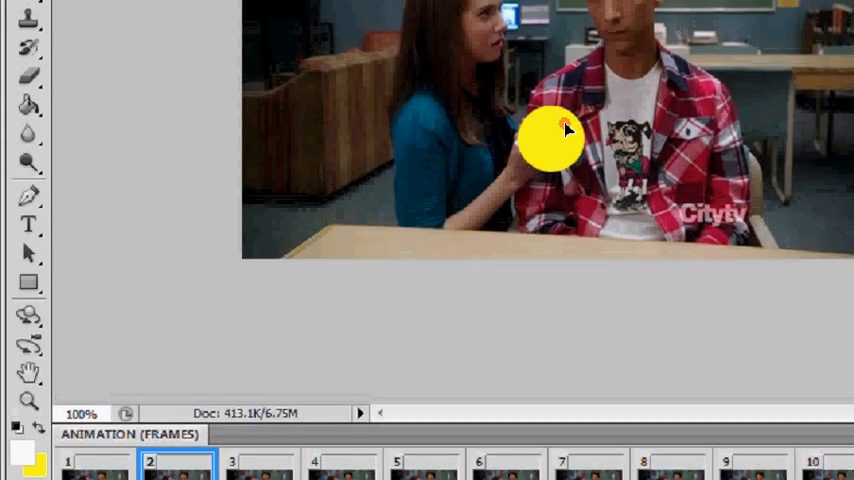
{"action": "left_click", "coordinate": [259, 405]}
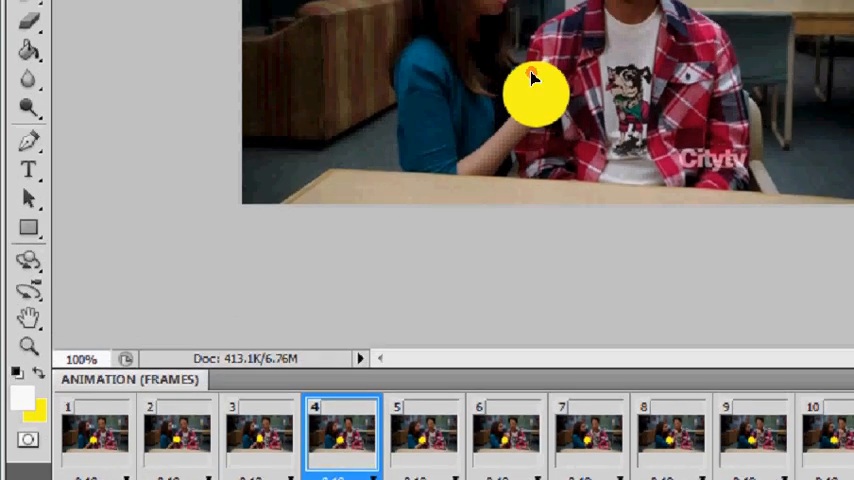
{"action": "left_click", "coordinate": [425, 430]}
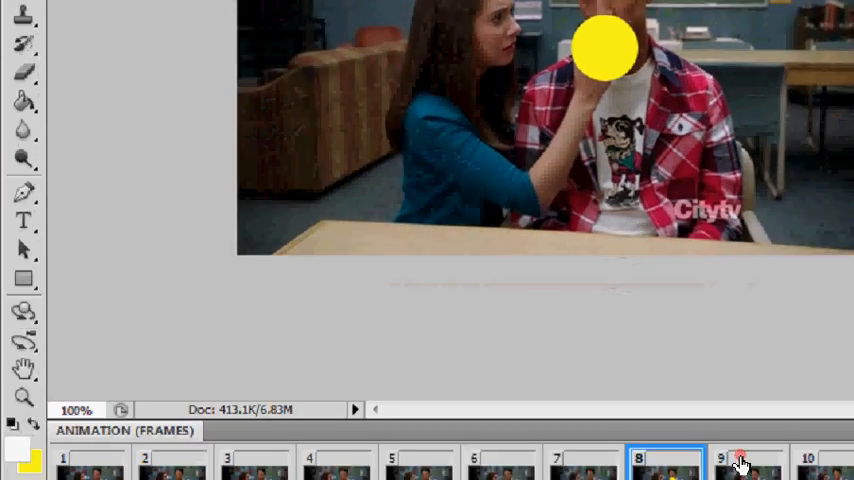
{"action": "left_click", "coordinate": [740, 463]}
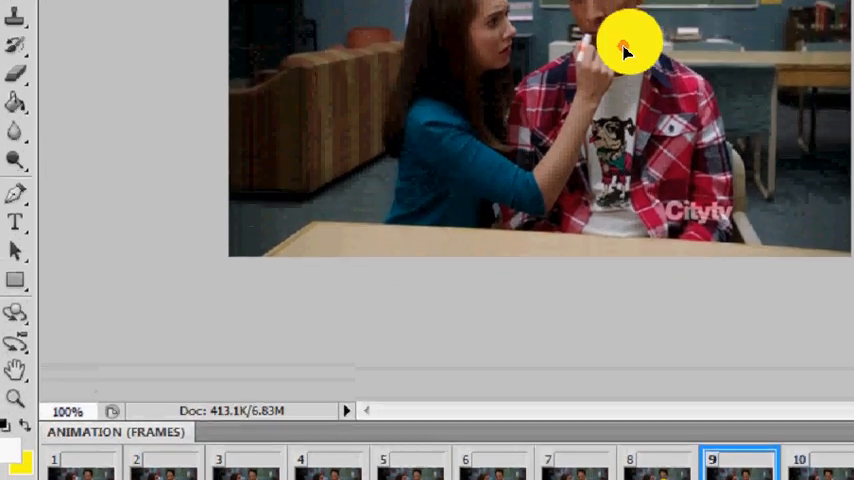